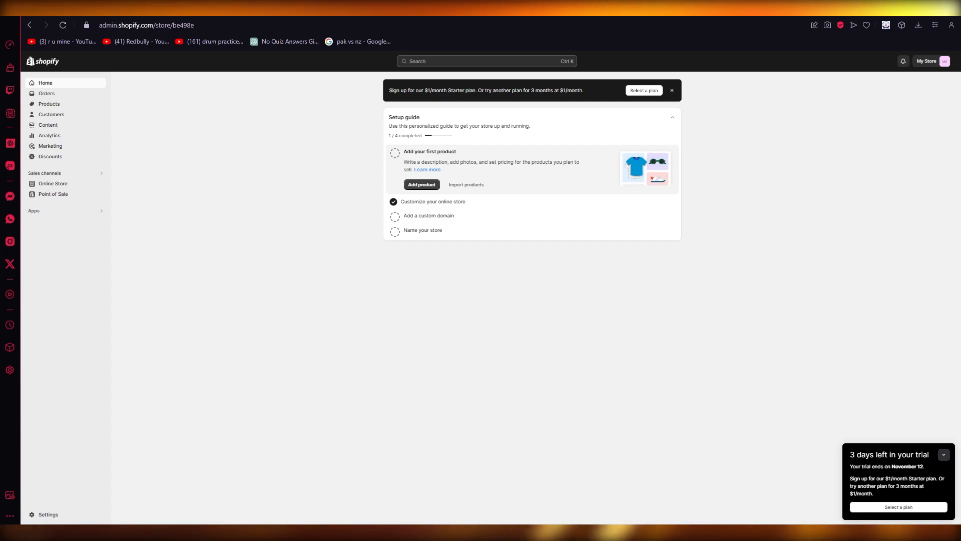
- Open the empty Products page from the store home sidebar
click(49, 103)
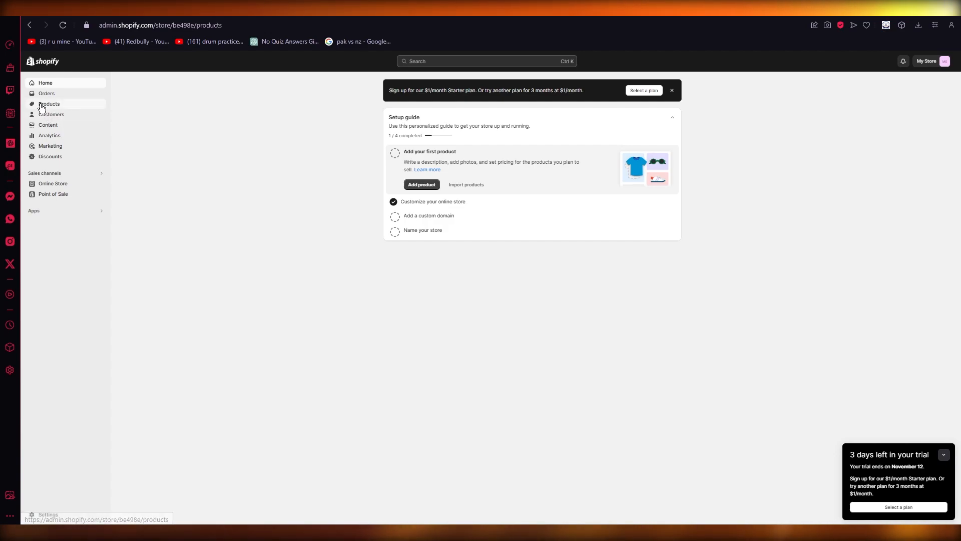
click(49, 104)
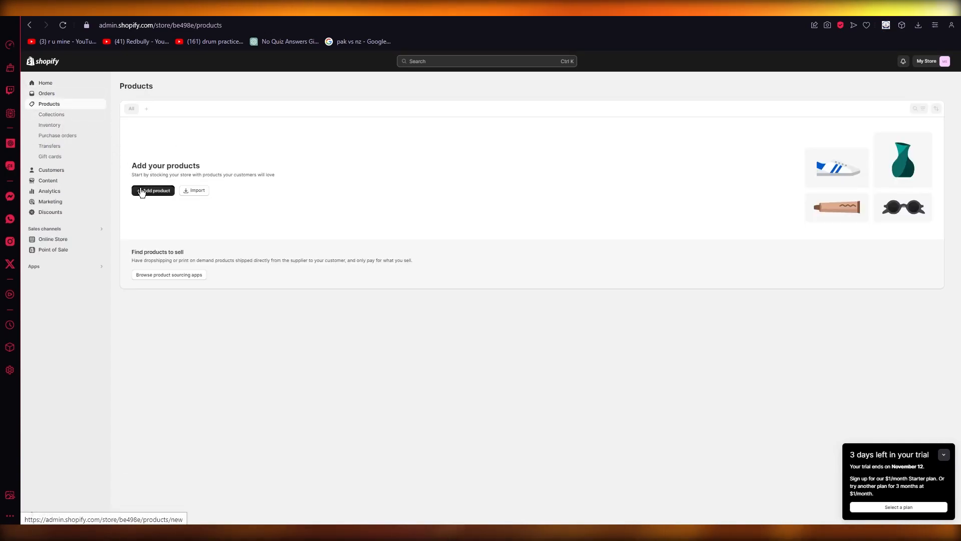
- Add a new product priced 9000 with a compare-at price of 23456
click(153, 191)
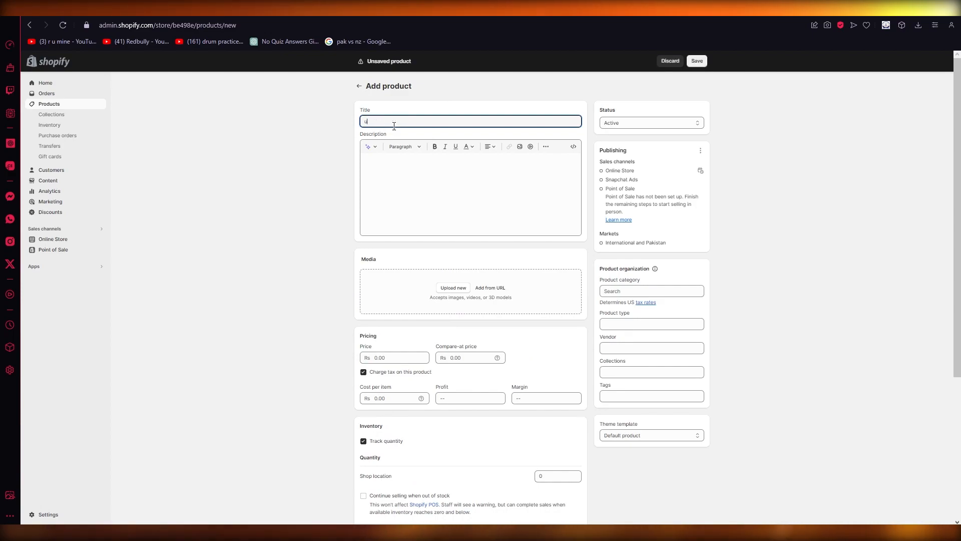
scroll(down, 3)
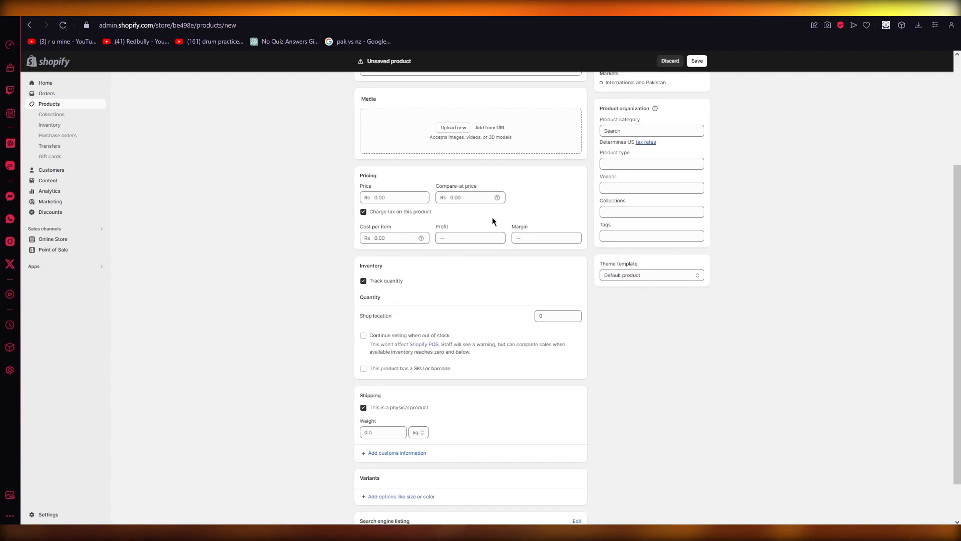
click(394, 197)
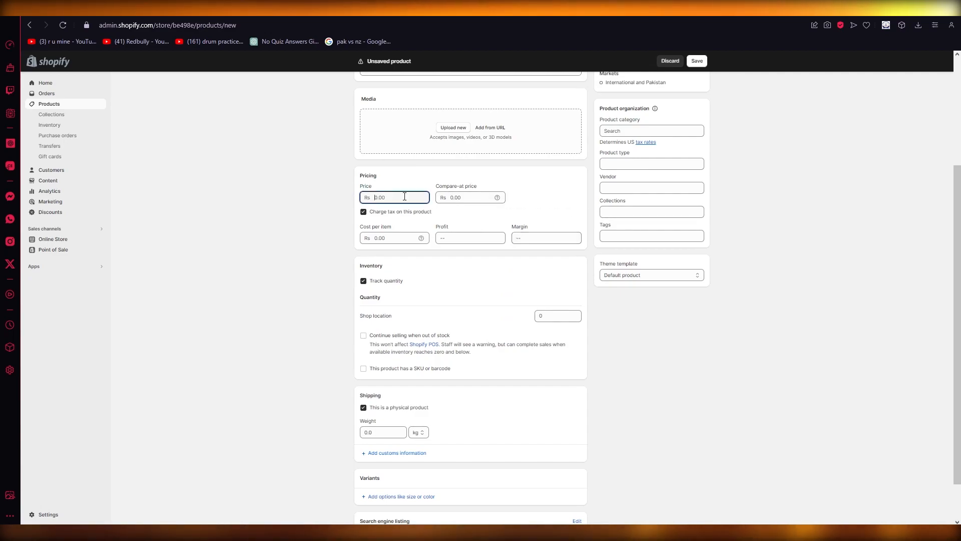
text(9000)
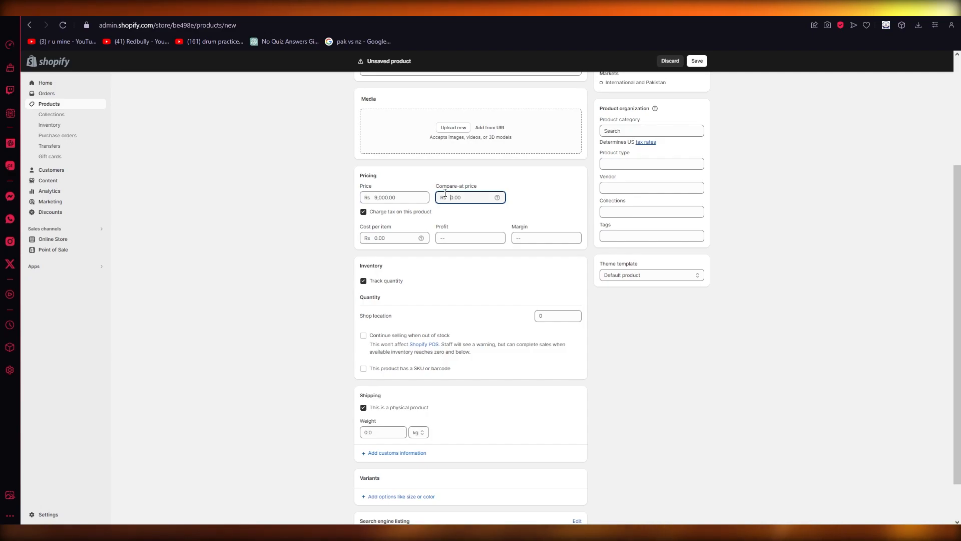
text(23456)
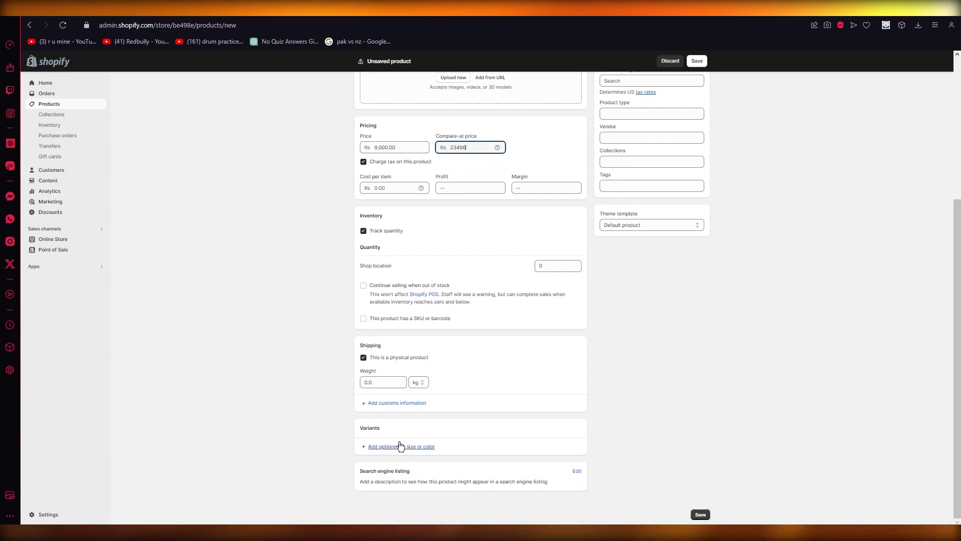
- Add a Color option with values including utgi, jg, jgiug and bmnb, then save the product
click(401, 445)
text(b)
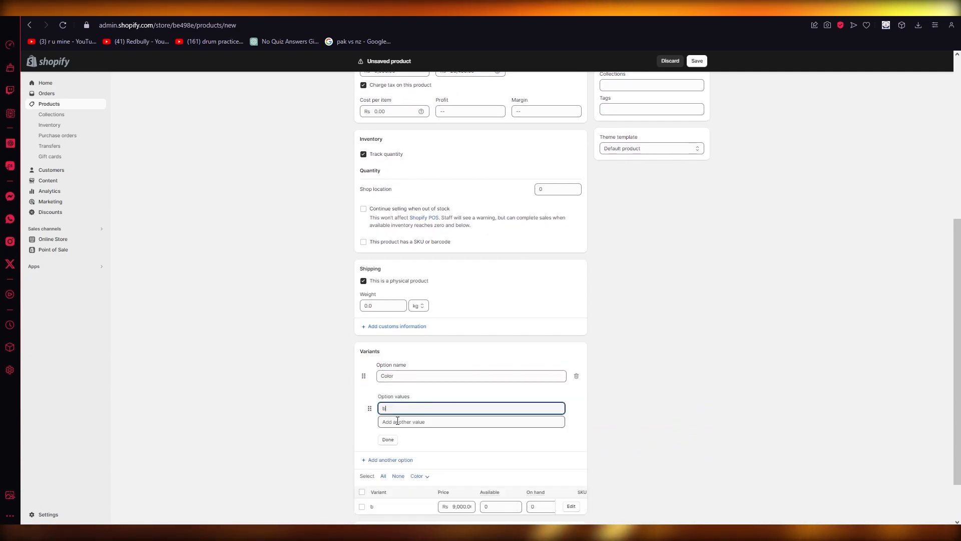
text(utgi)
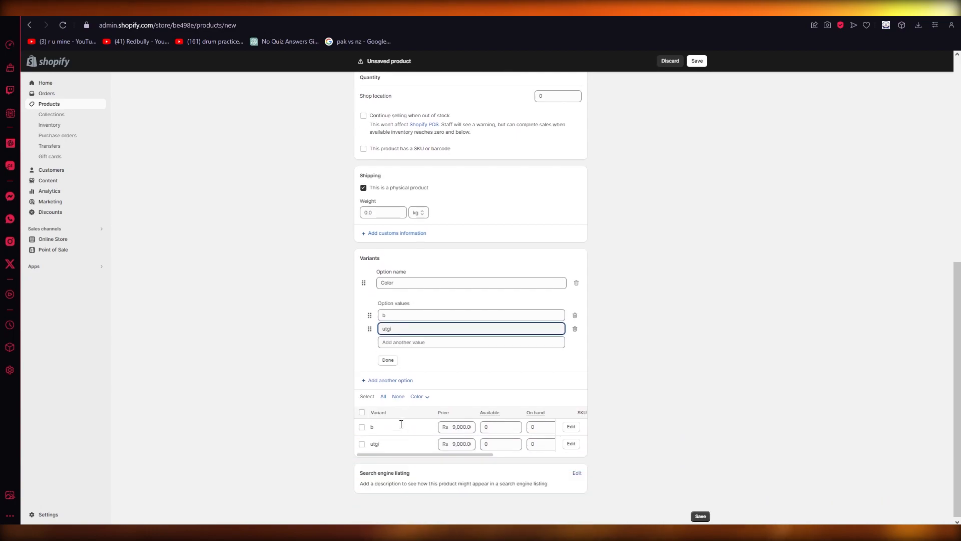
text(jg)
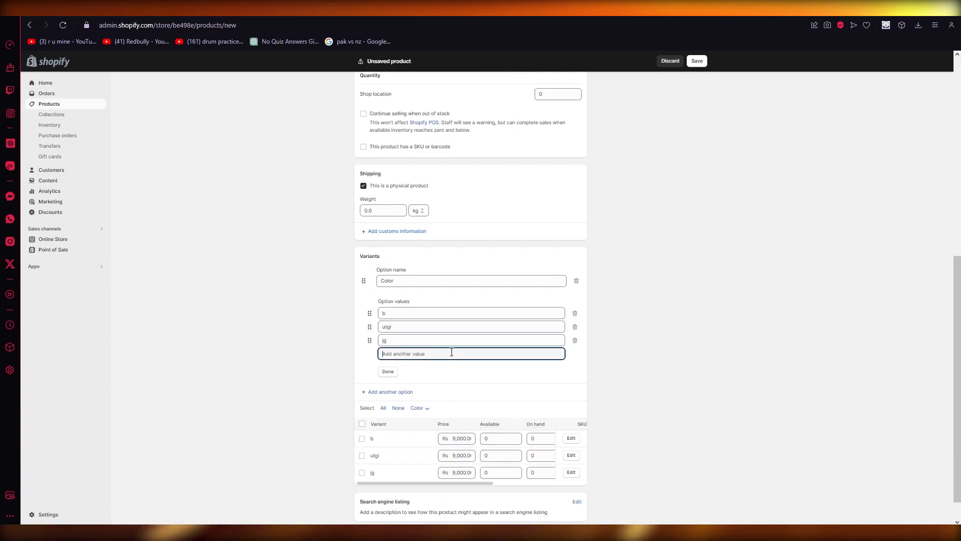
text(jgiug)
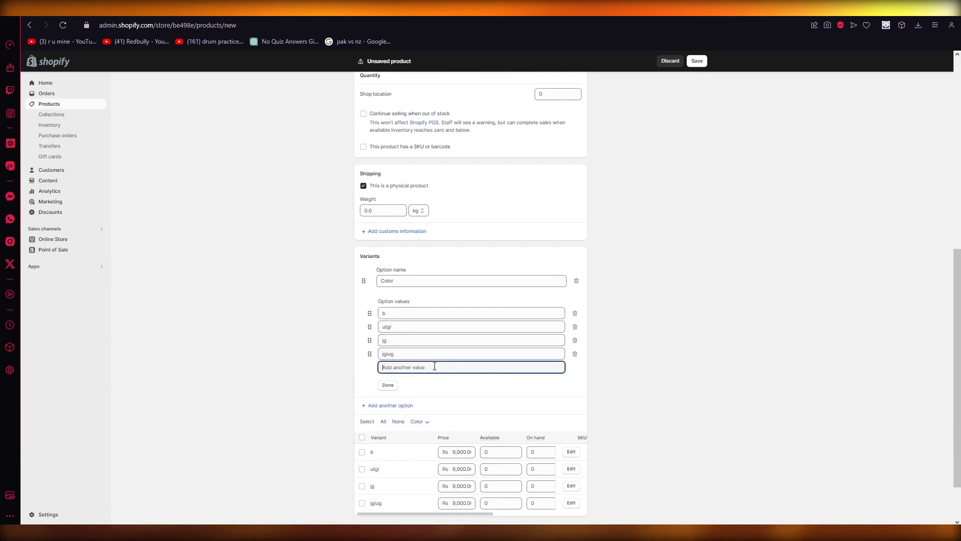
text(bmnb)
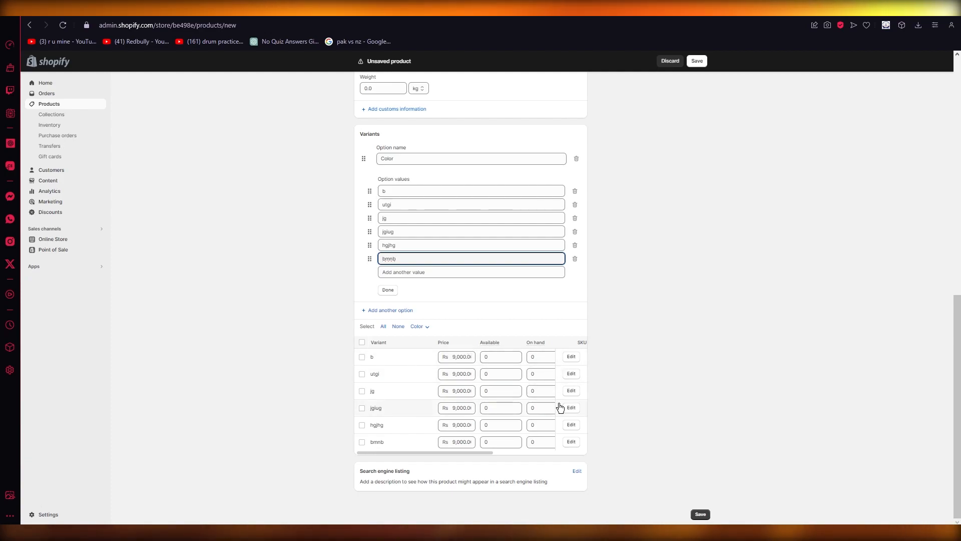
click(570, 356)
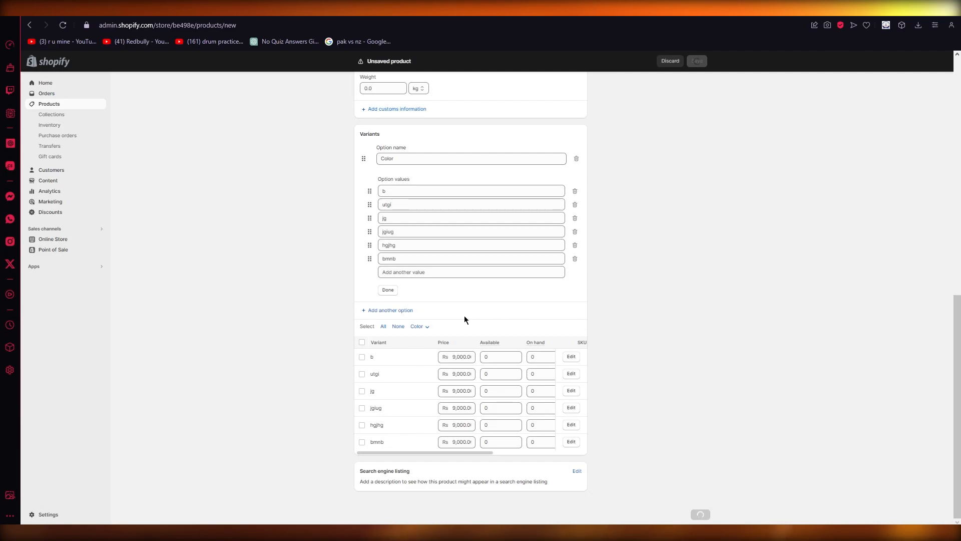
- Return to the products list and select the ughiu product
click(696, 61)
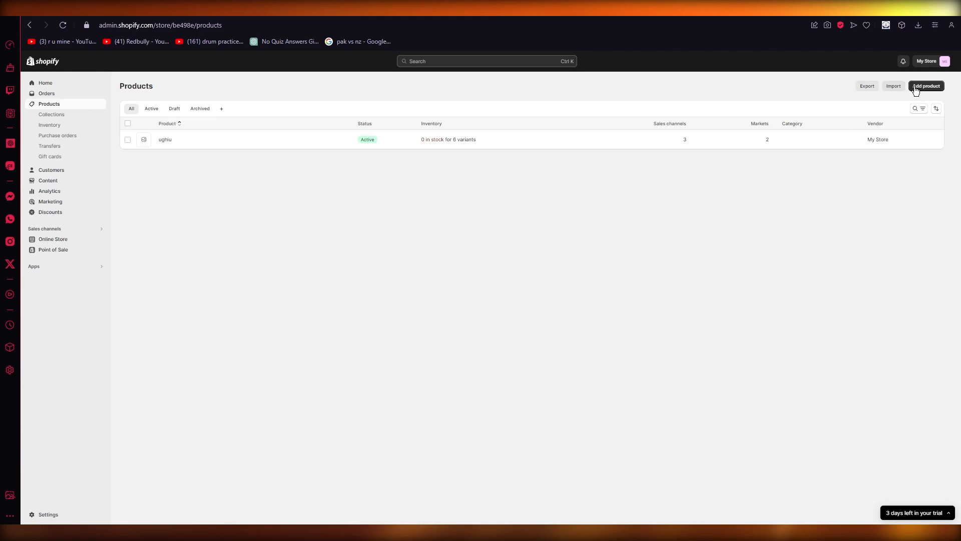
click(127, 140)
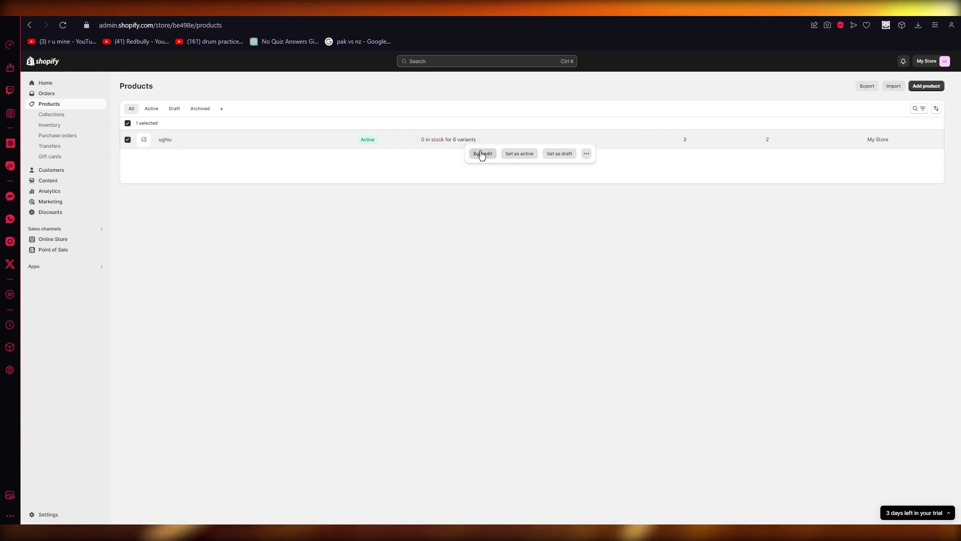
- Open the bulk editor for ughiu and select the utgi price and jgiug quantity cells
click(482, 153)
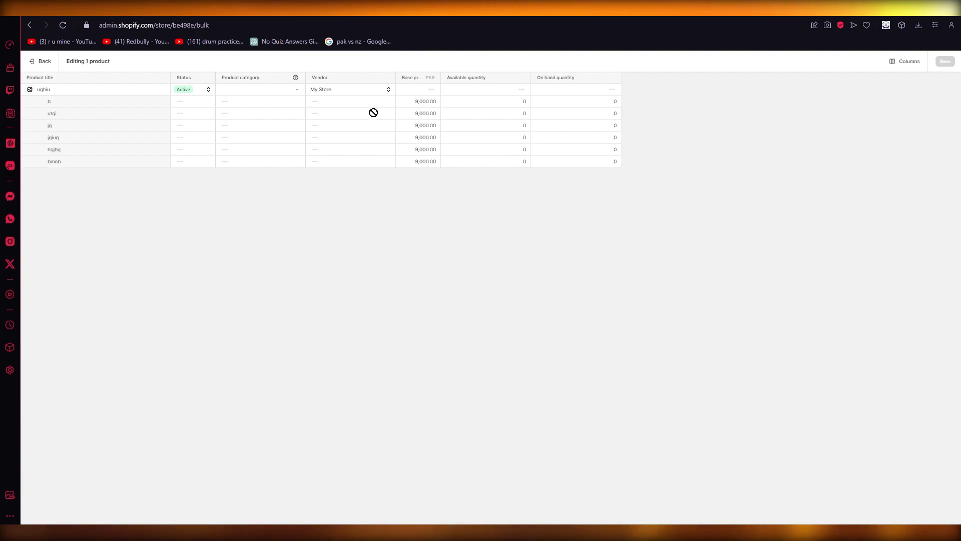
click(425, 112)
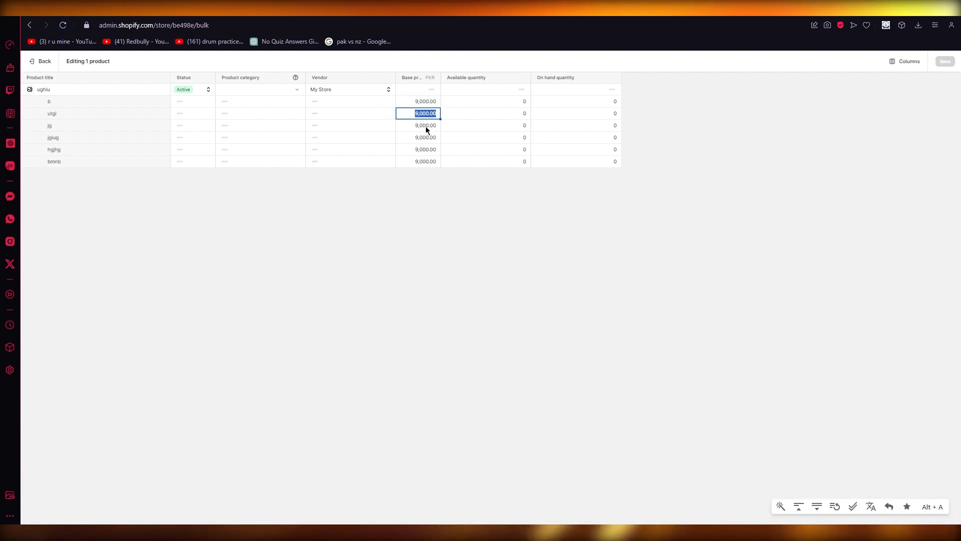
click(484, 136)
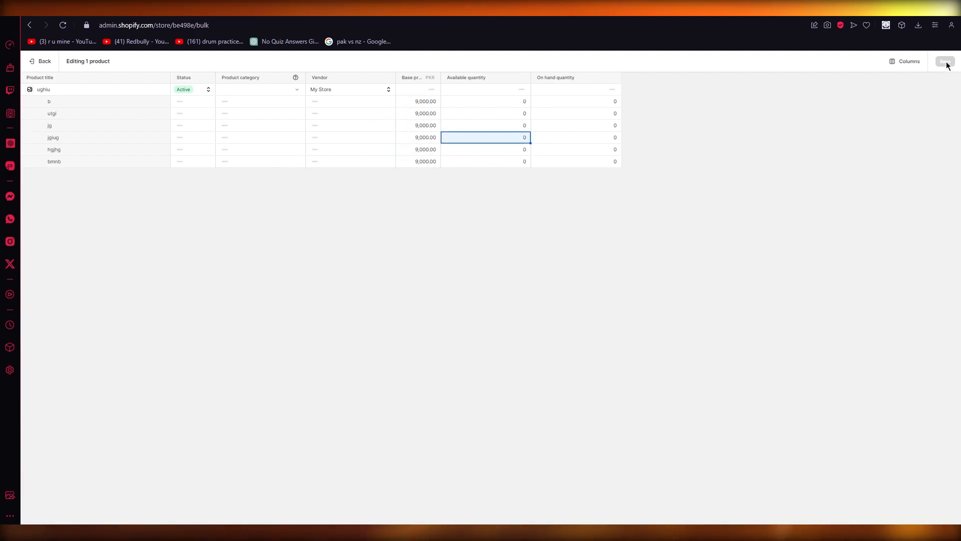